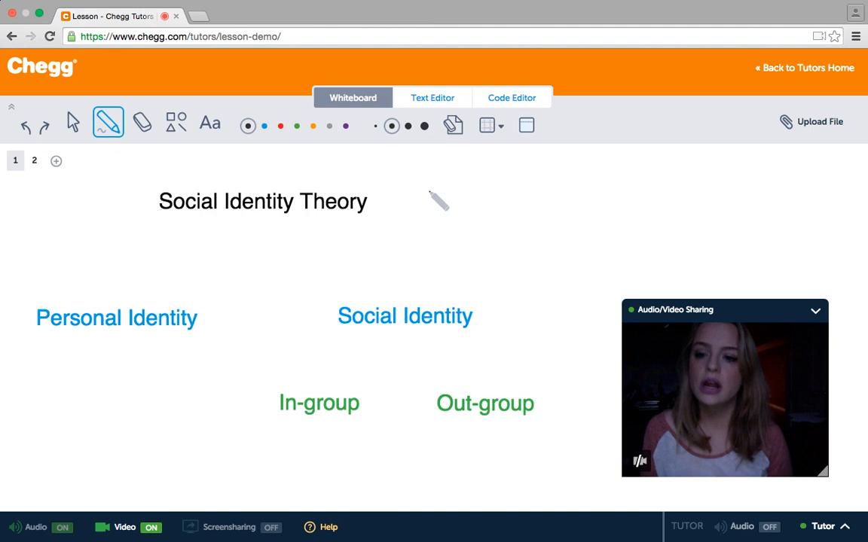
mouse_move(197, 276)
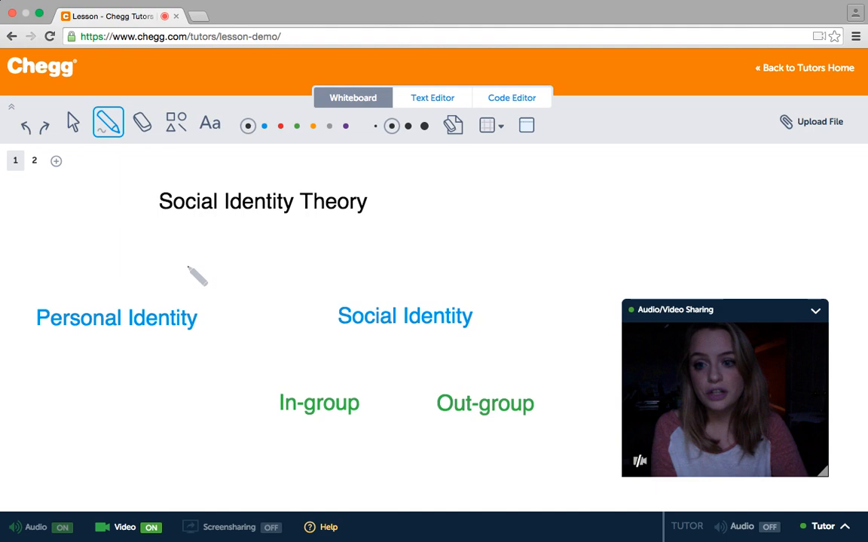
Draw a black pen arrow from 'Social Identity Theory' down to 'Personal Identity'
drag(194, 219, 171, 301)
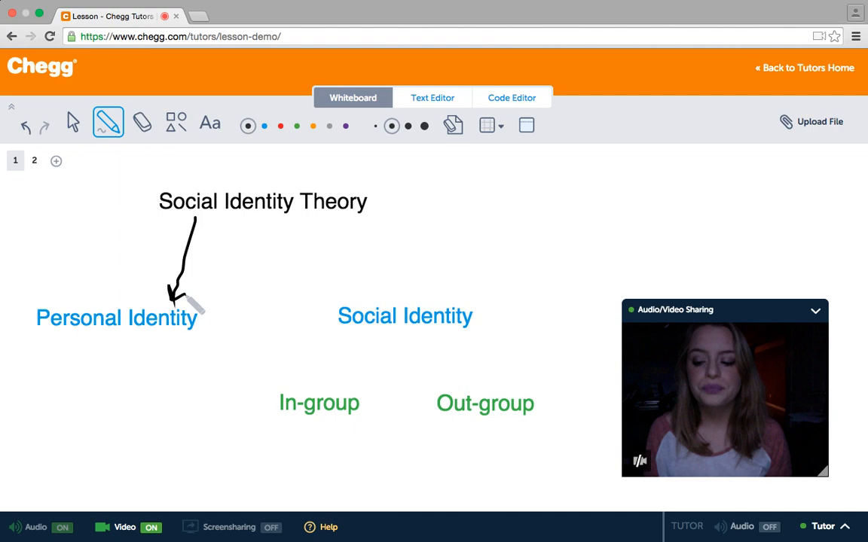
Draw a second pen arrow from 'Social Identity Theory' down to 'Social Identity'
drag(328, 222, 331, 305)
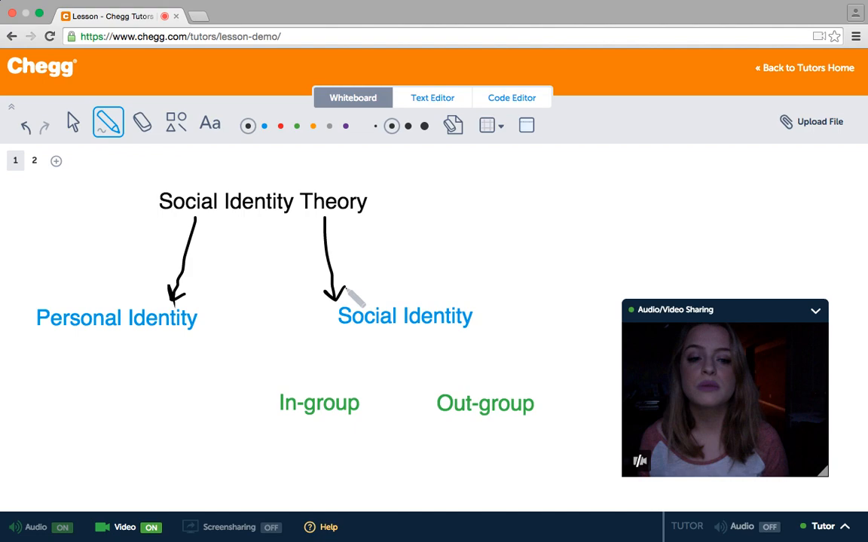
Draw two arrows branching from 'Social Identity' to 'In-group' and 'Out-group'
drag(347, 332, 331, 384)
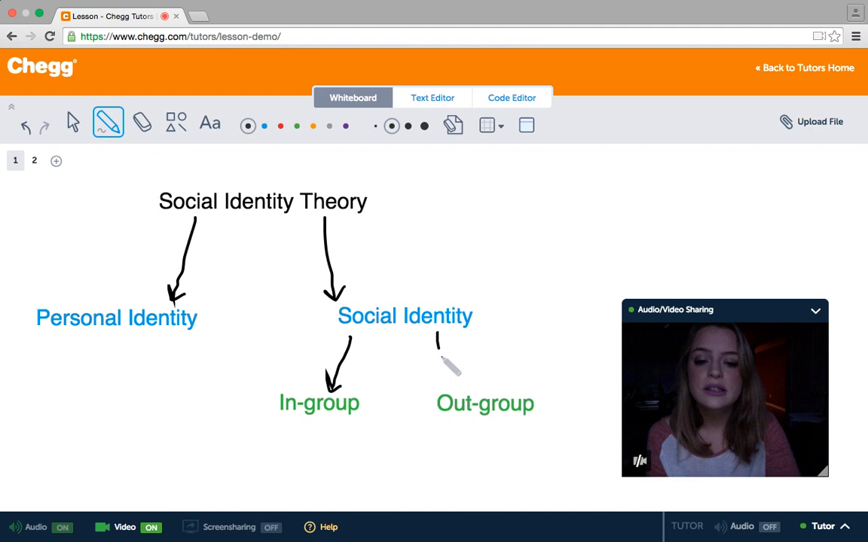
drag(441, 339, 463, 388)
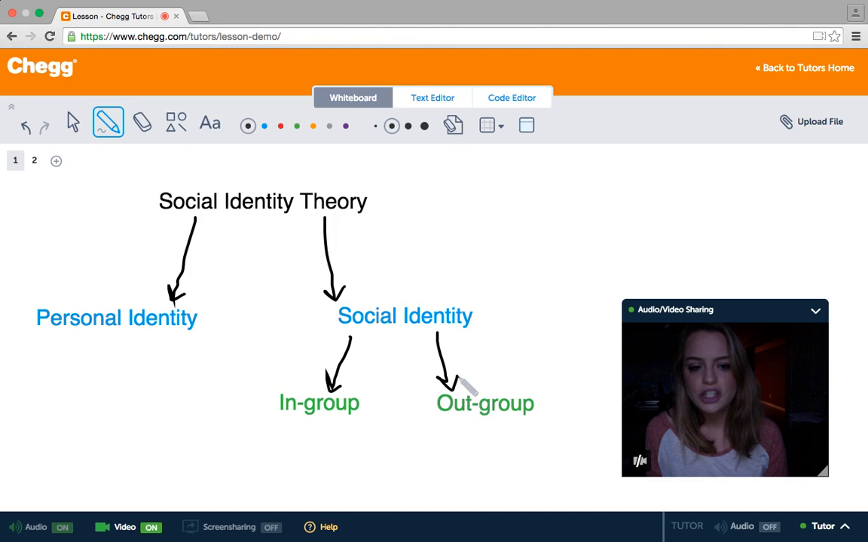
Switch to whiteboard page 2 showing the three social process terms
click(34, 161)
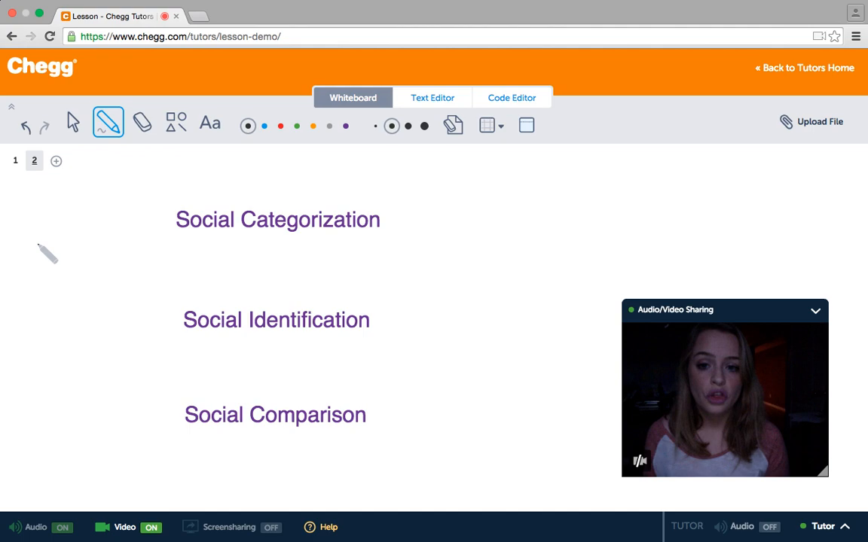
Chain arrows from 'Social Categorization' to 'Social Identification' to 'Social Comparison'
drag(274, 239, 273, 305)
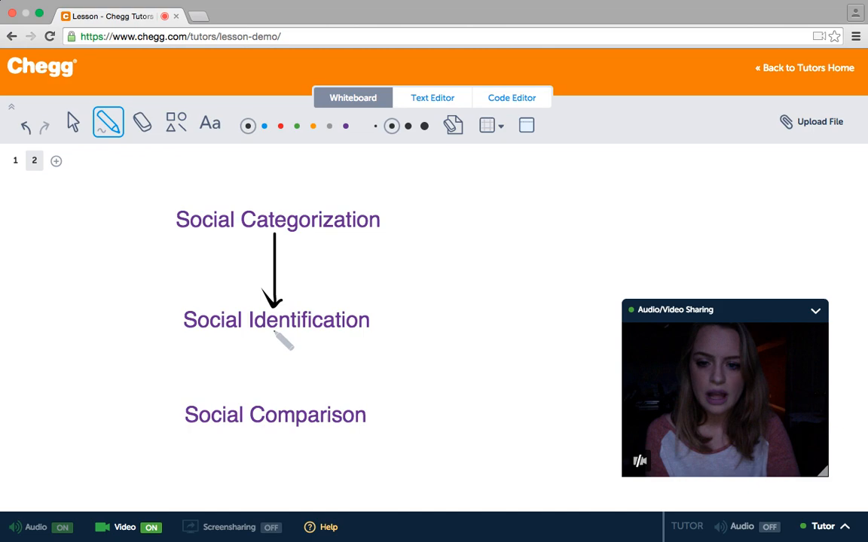
drag(274, 339, 274, 400)
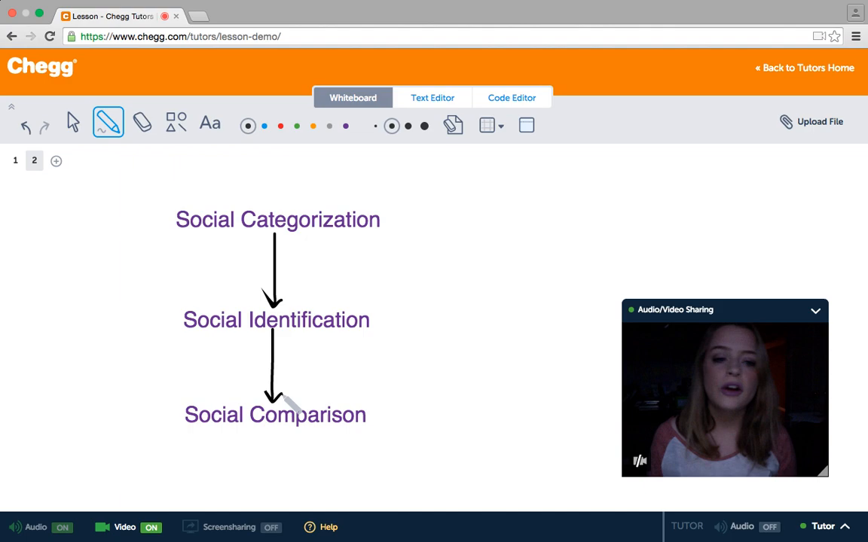